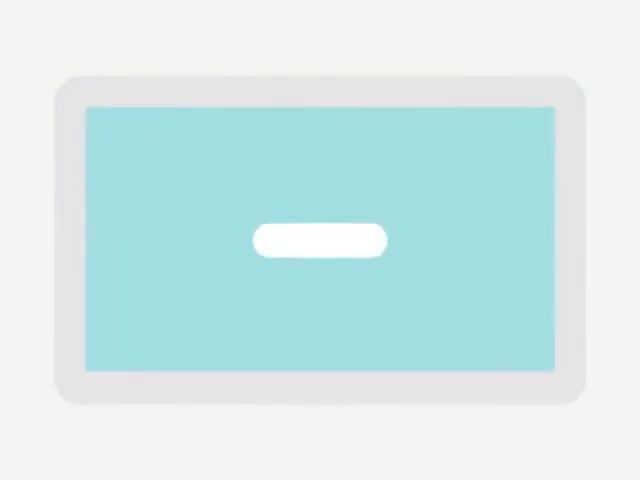
{"action": "type", "text": "Best book store in my c"}
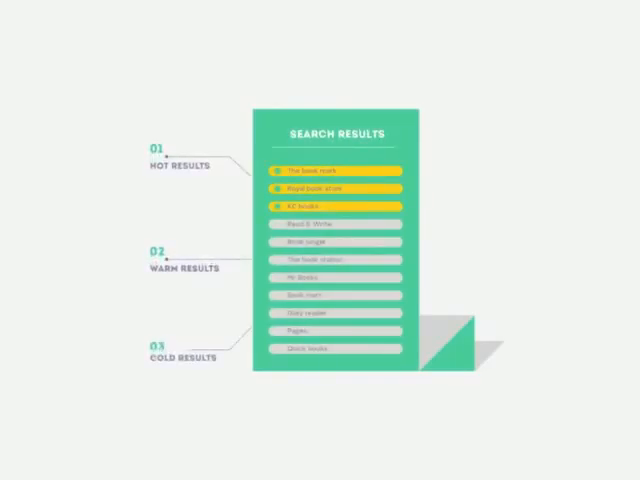
{"action": "left_click", "coordinate": [336, 224]}
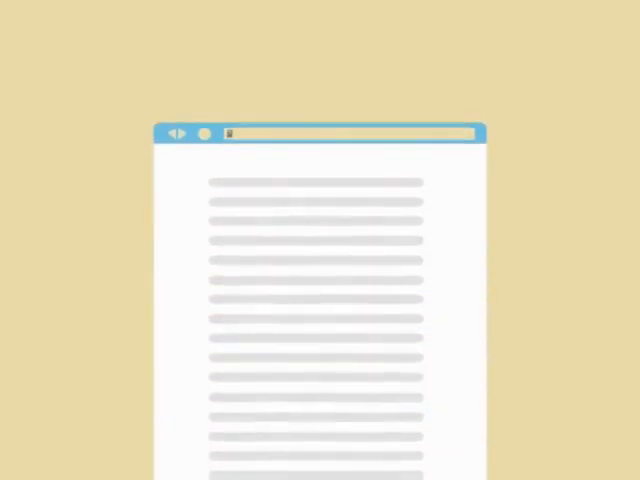
{"action": "scroll", "scroll_direction": "down", "scroll_amount": 3}
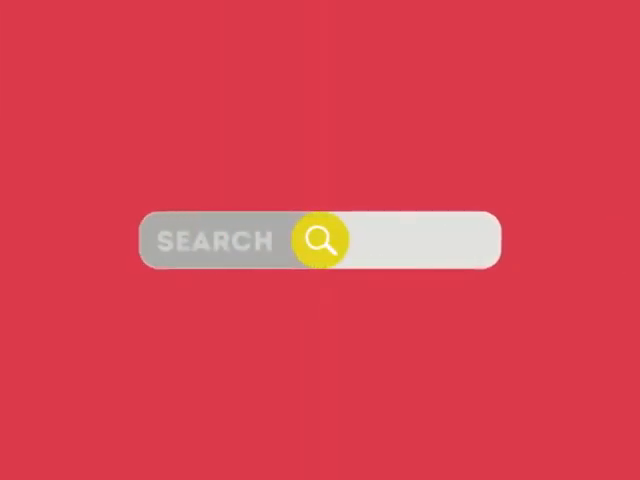
{"action": "left_click", "coordinate": [320, 242]}
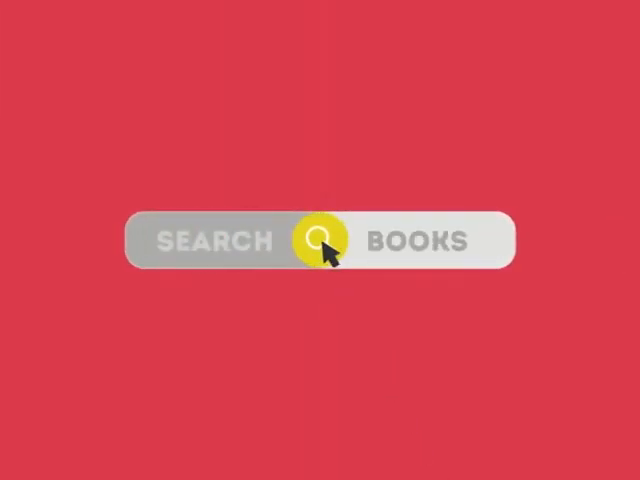
{"action": "left_click", "coordinate": [320, 244]}
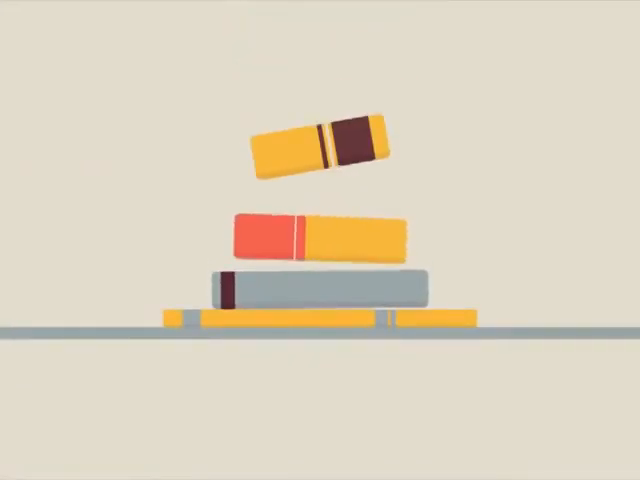